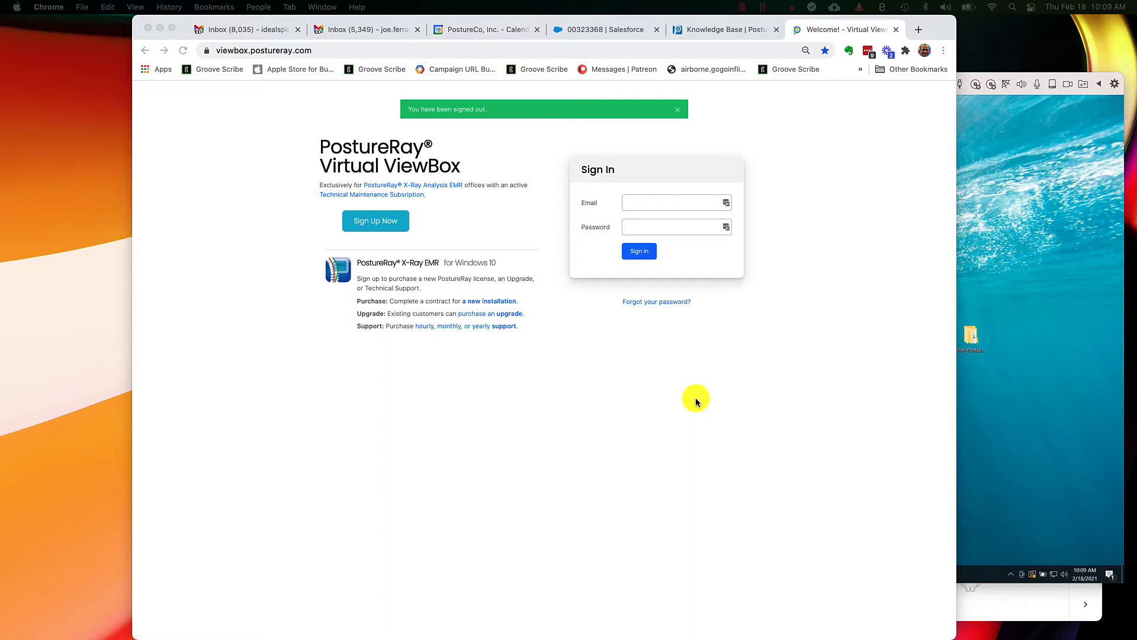
{"action": "mouse_move", "coordinate": [573, 303]}
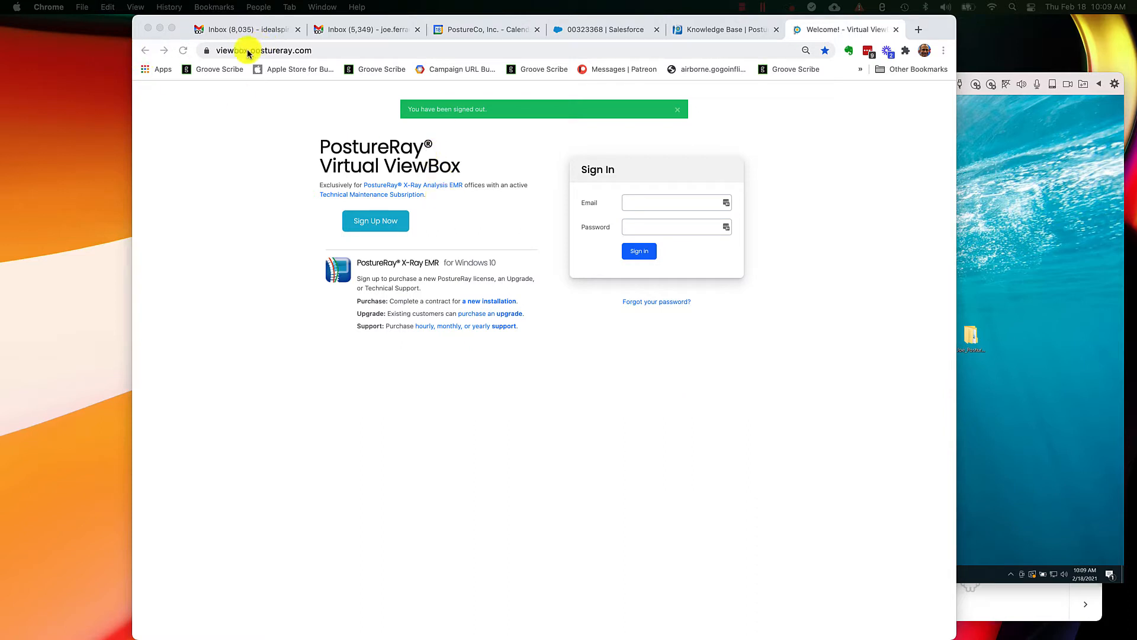
{"action": "mouse_move", "coordinate": [465, 207]}
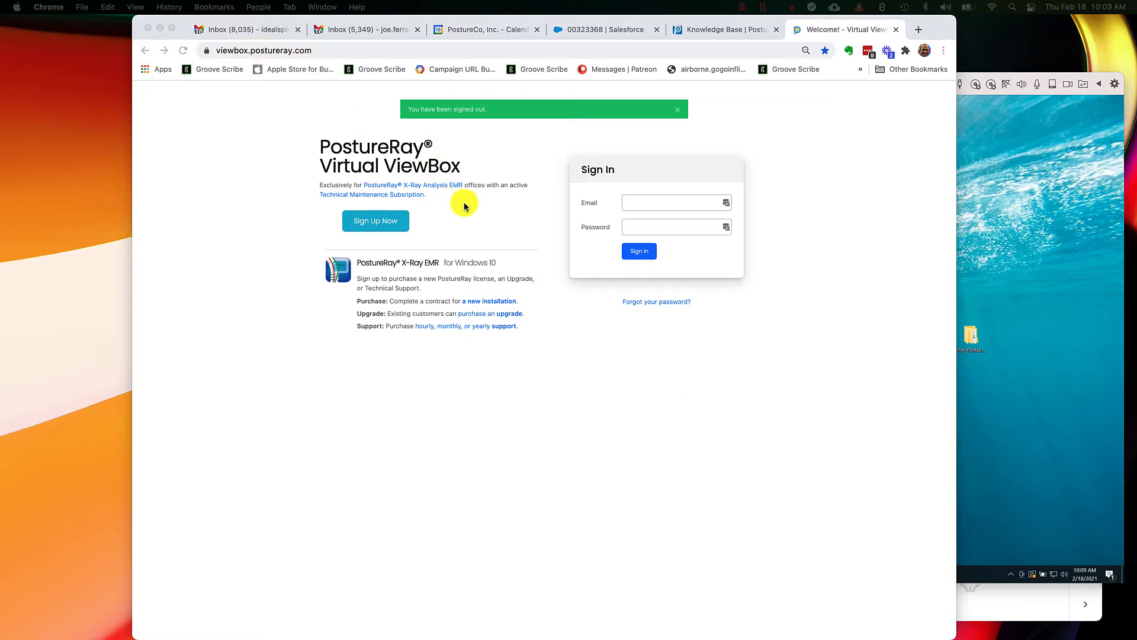
{"action": "mouse_move", "coordinate": [408, 238]}
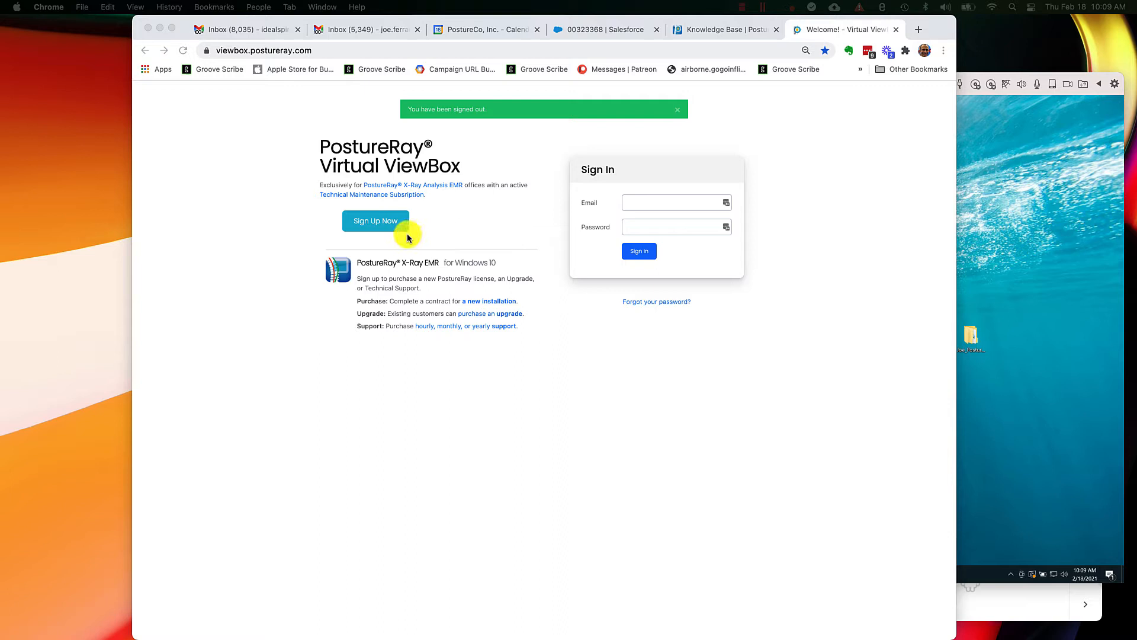
{"action": "mouse_move", "coordinate": [648, 306]}
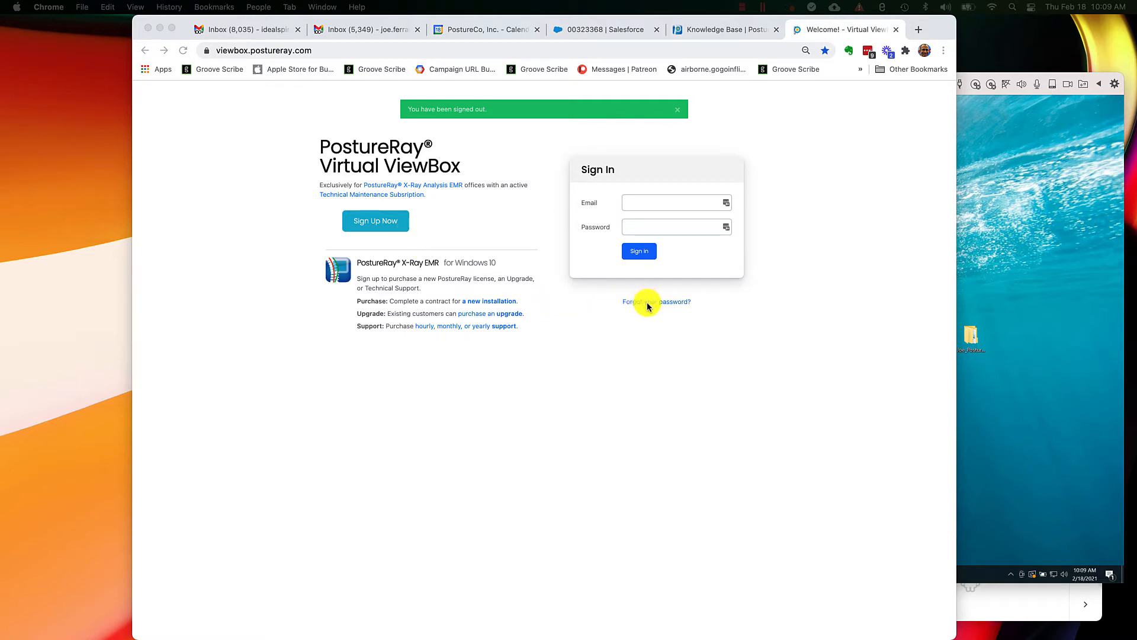
Submit a forgot-password request for the 'postureco' email after passing the not-a-robot check
{"action": "left_click", "coordinate": [656, 302]}
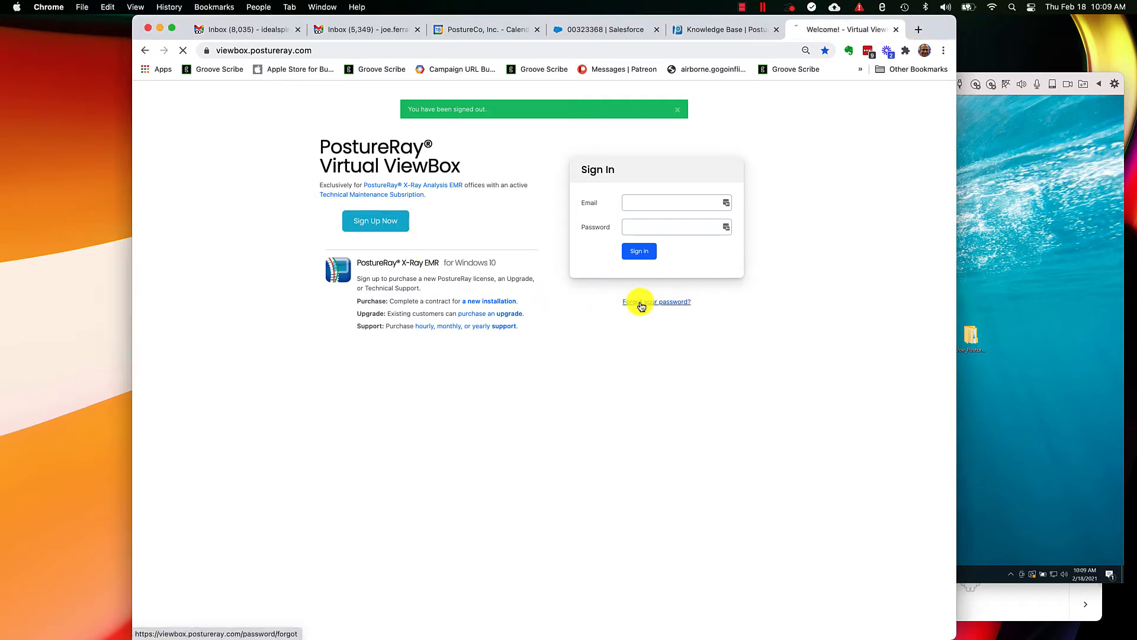
{"action": "left_click", "coordinate": [656, 302]}
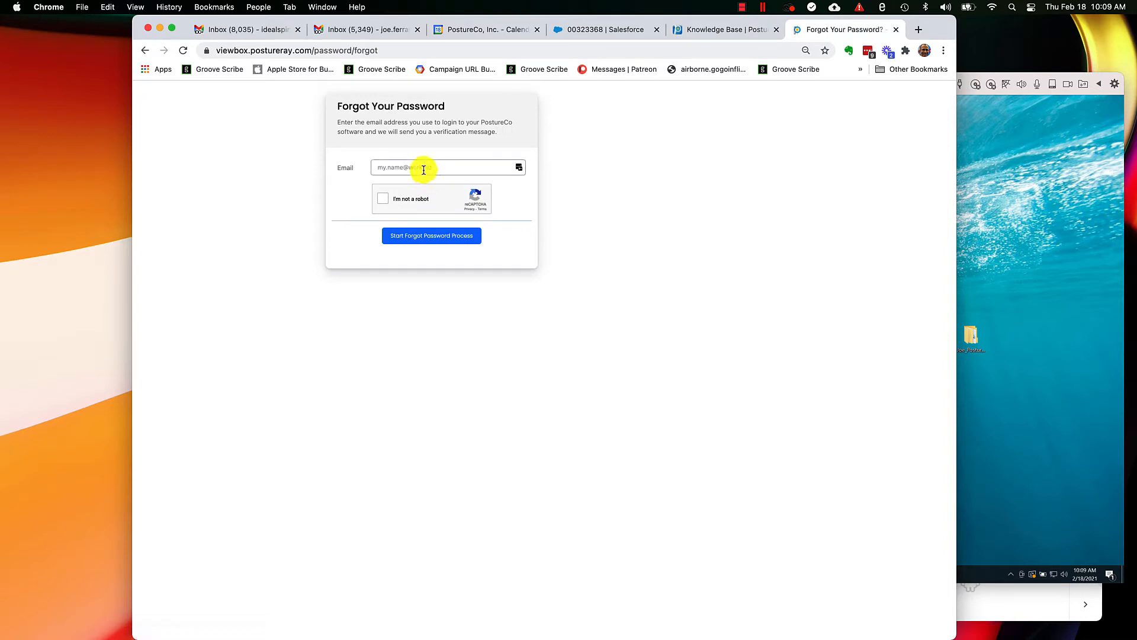
{"action": "left_click", "coordinate": [448, 167]}
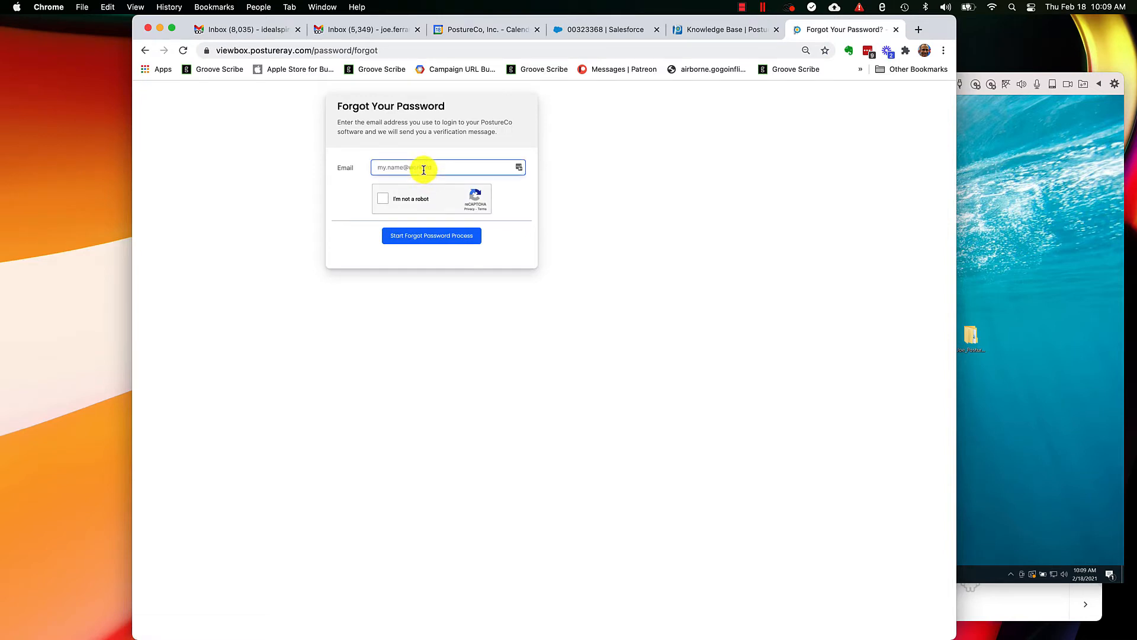
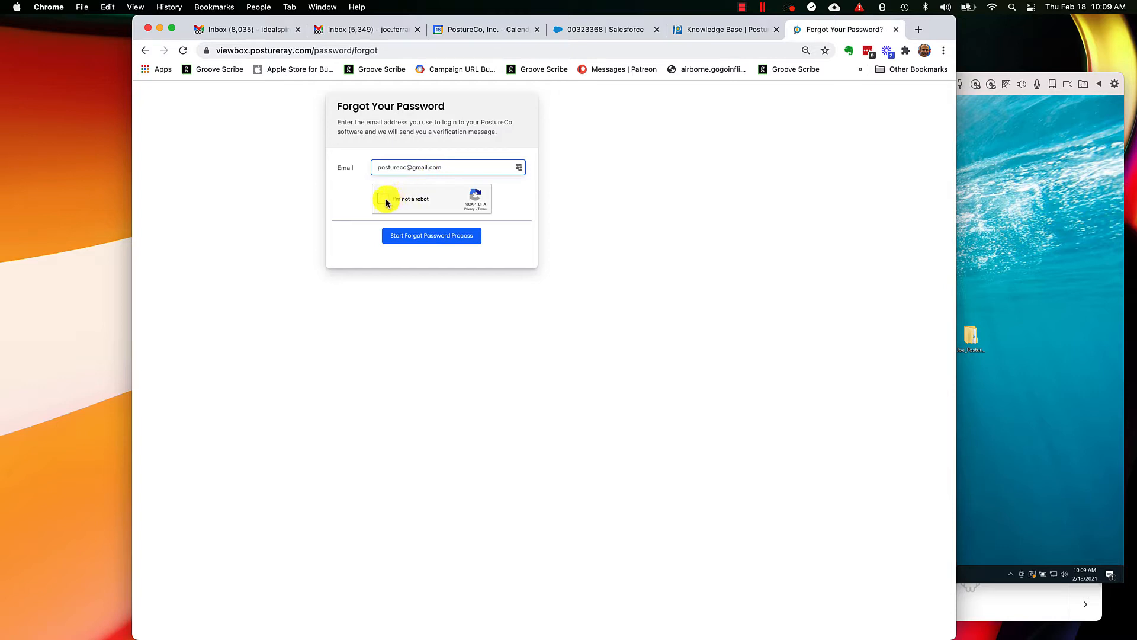
{"action": "left_click", "coordinate": [385, 199]}
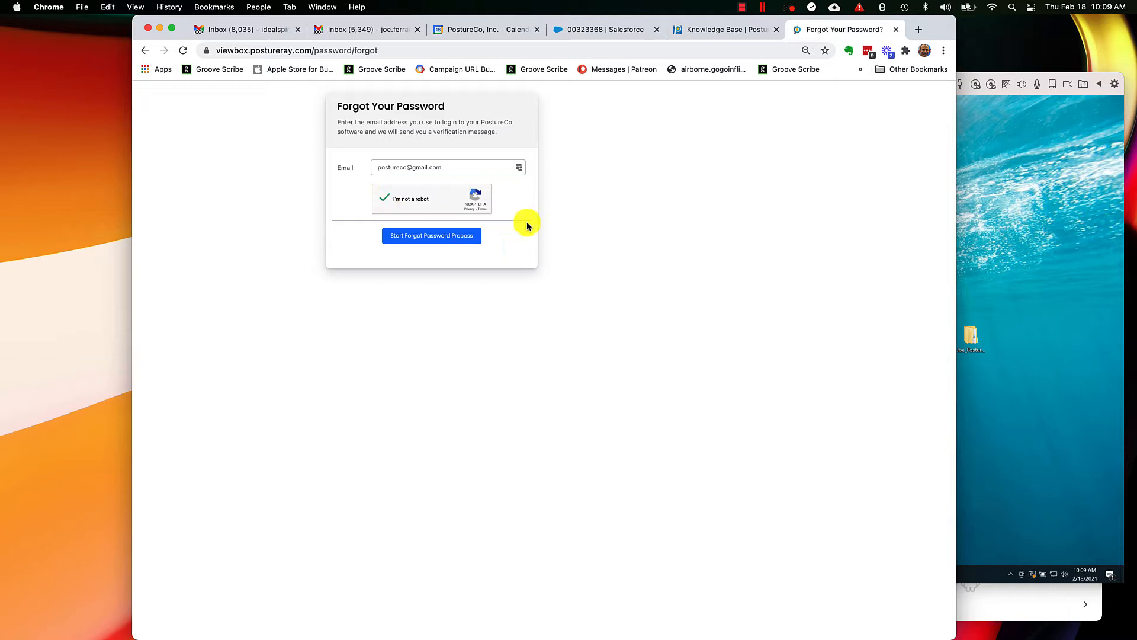
{"action": "left_click", "coordinate": [431, 235]}
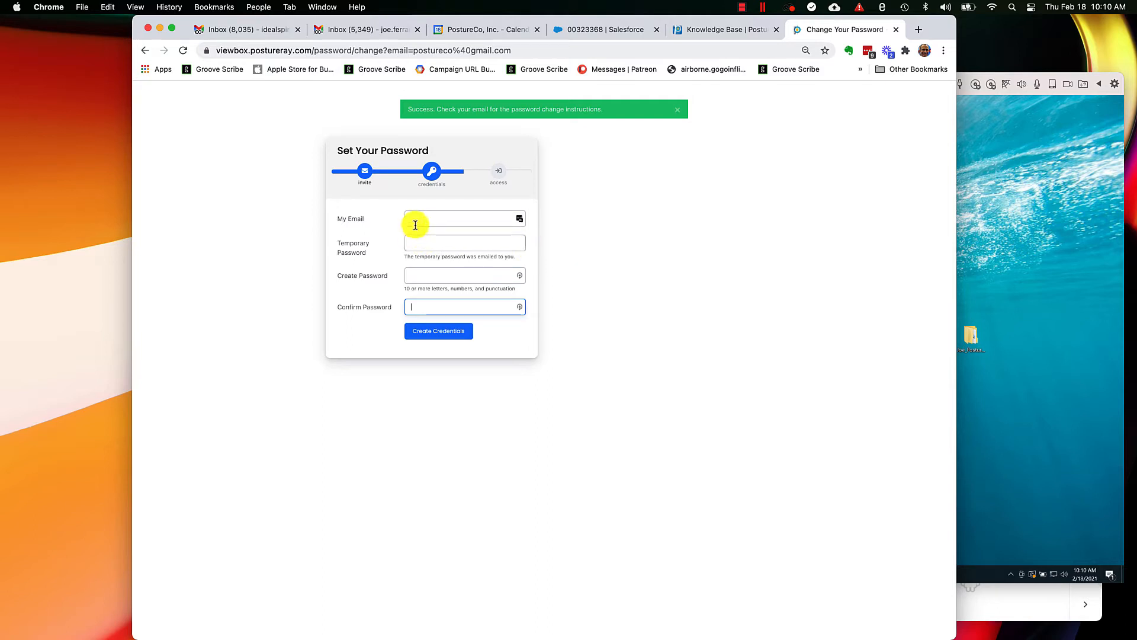
{"action": "left_click", "coordinate": [465, 218]}
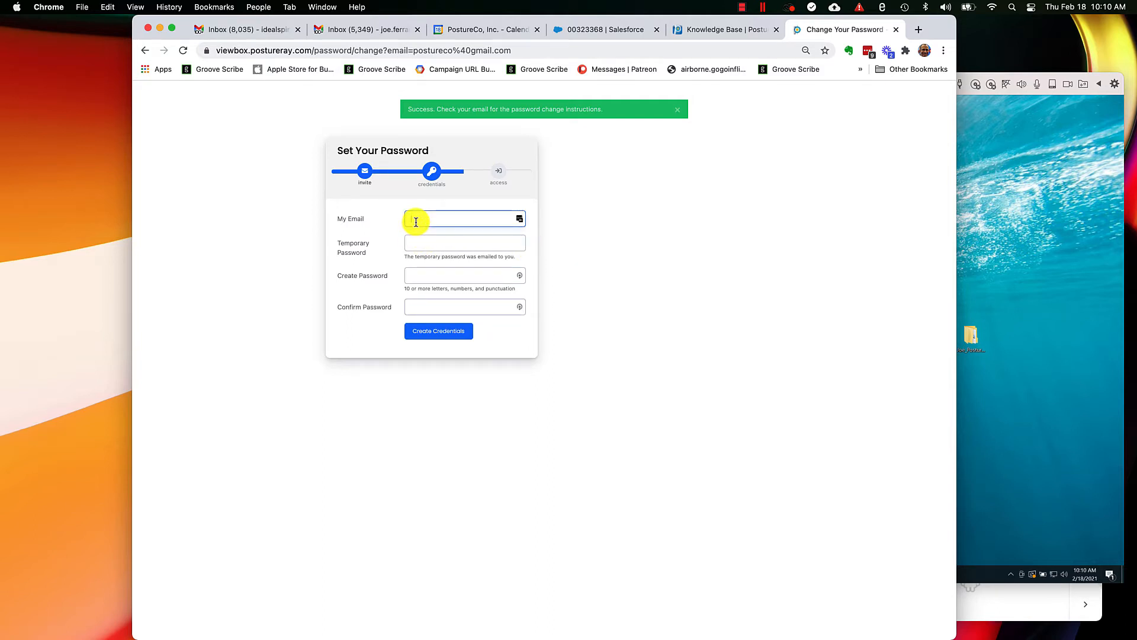
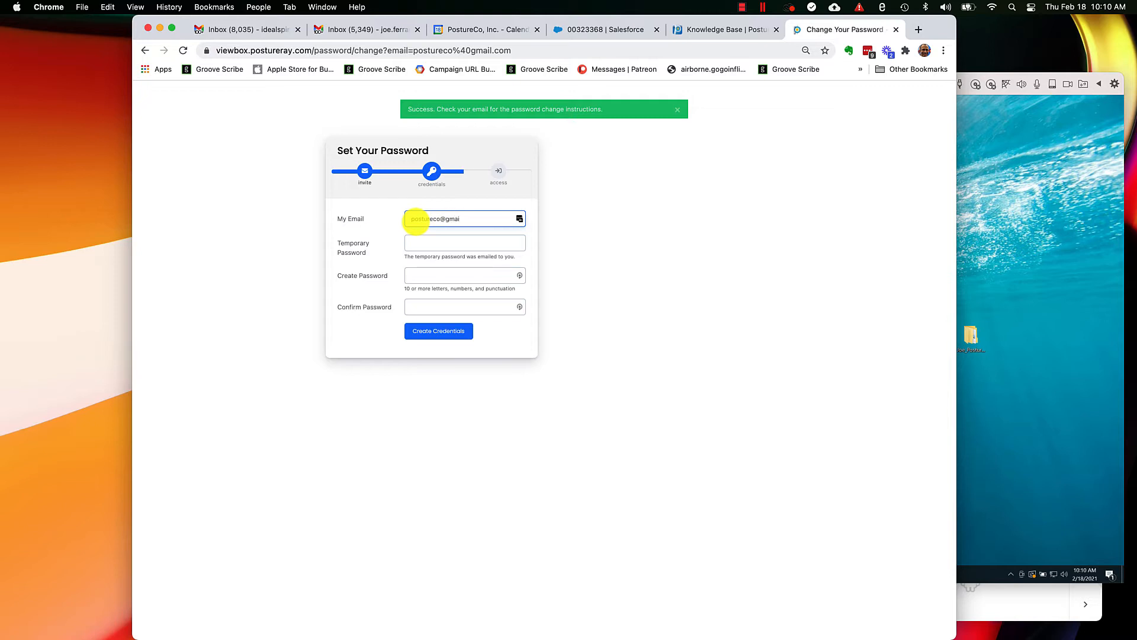
{"action": "left_click", "coordinate": [465, 241]}
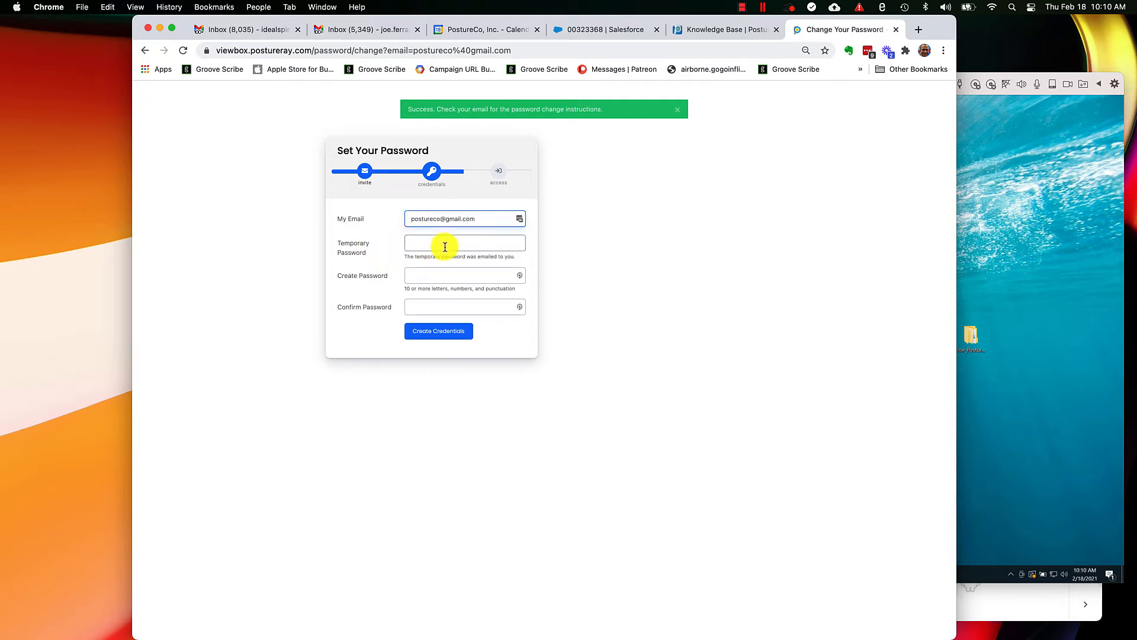
{"action": "left_click", "coordinate": [438, 330]}
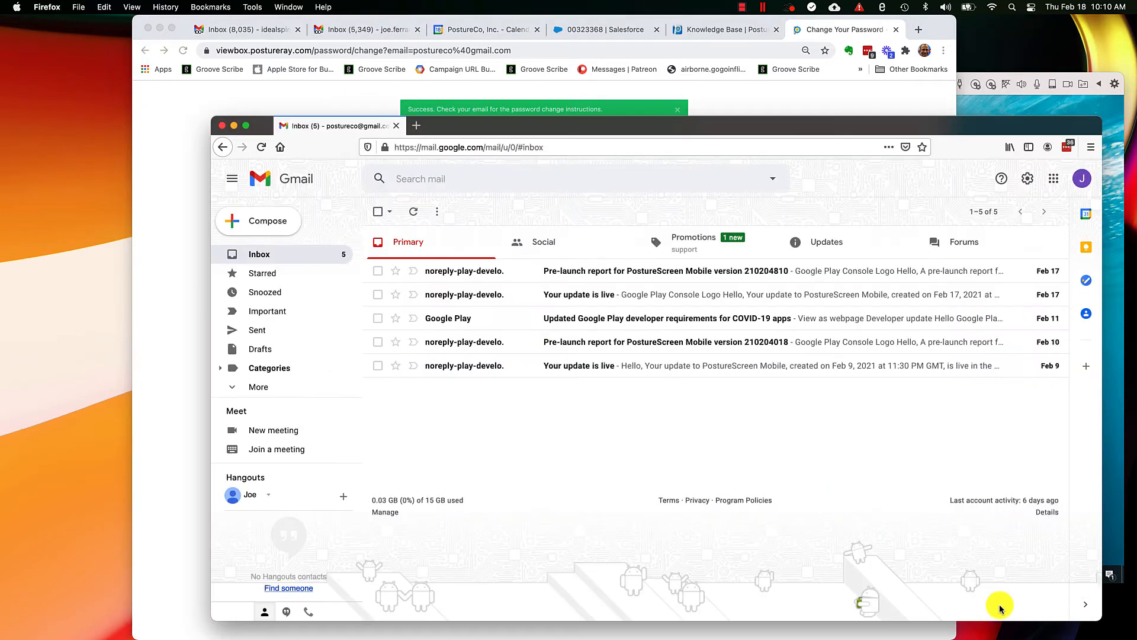
{"action": "mouse_move", "coordinate": [407, 246]}
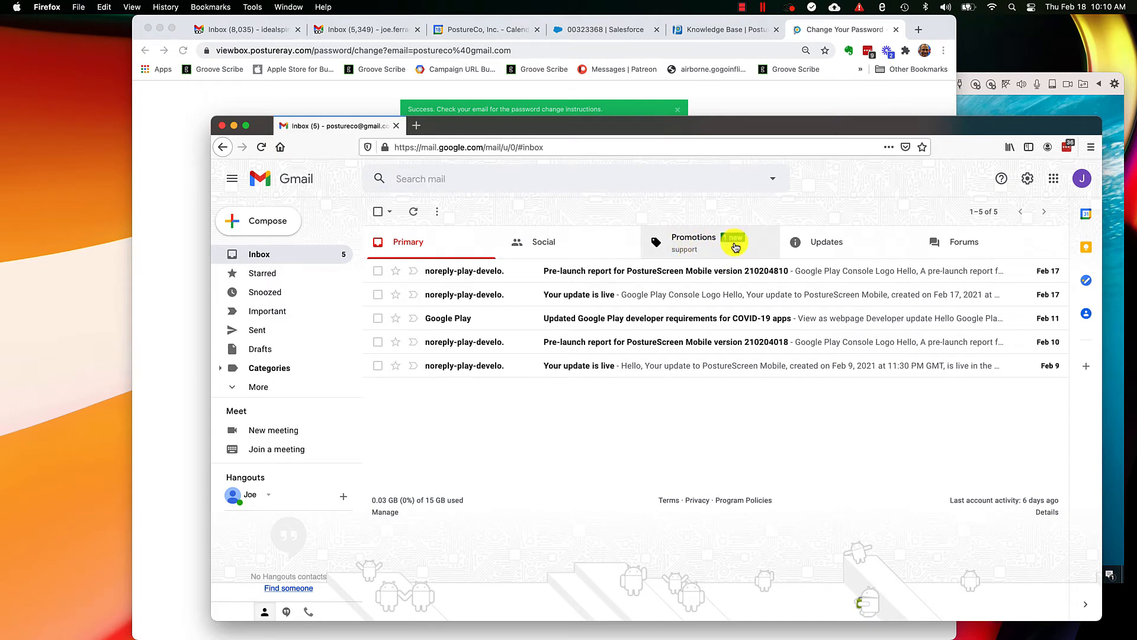
Drag the PostureCo password email from Promotions to Primary and route future support mail there
{"action": "left_click", "coordinate": [693, 242]}
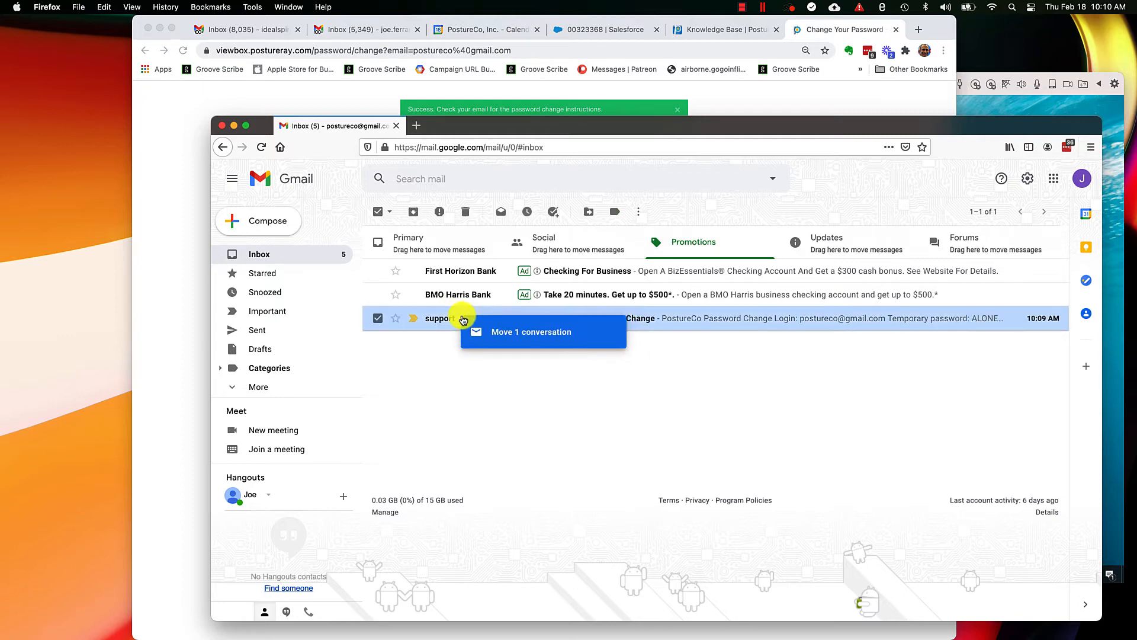
{"action": "left_click_drag", "start_coordinate": [464, 318], "coordinate": [408, 241]}
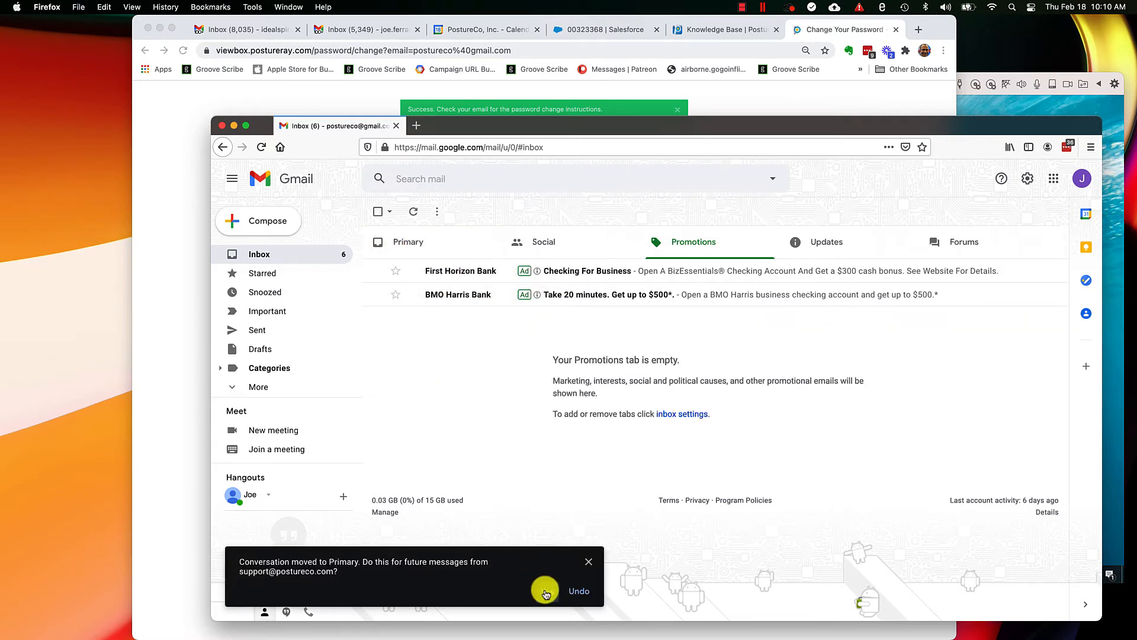
{"action": "left_click", "coordinate": [545, 591]}
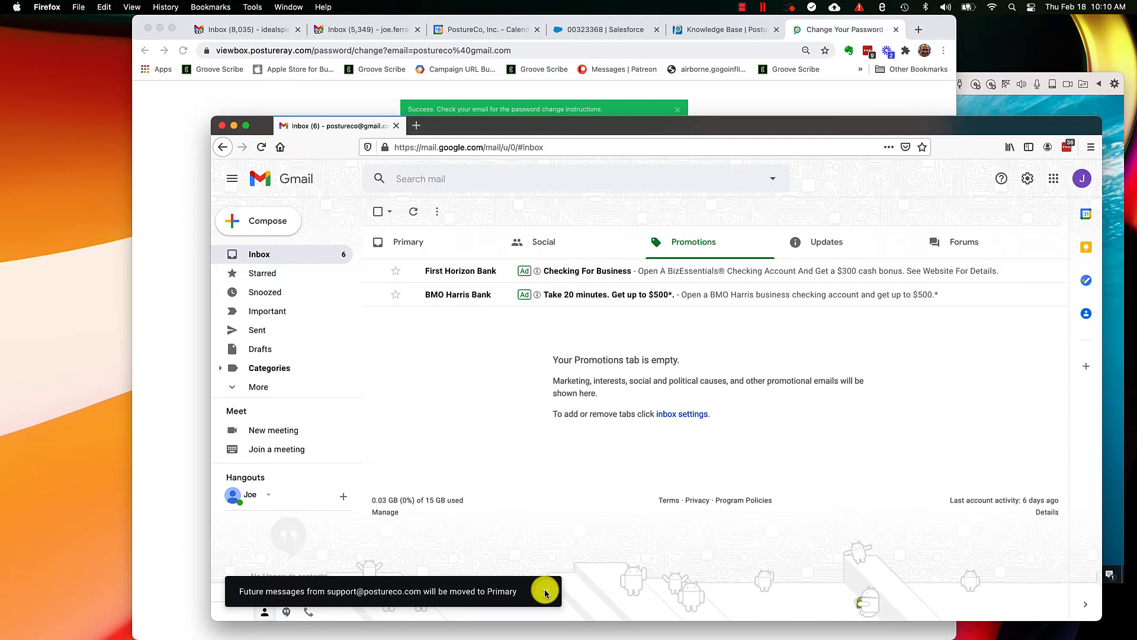
{"action": "left_click", "coordinate": [407, 242]}
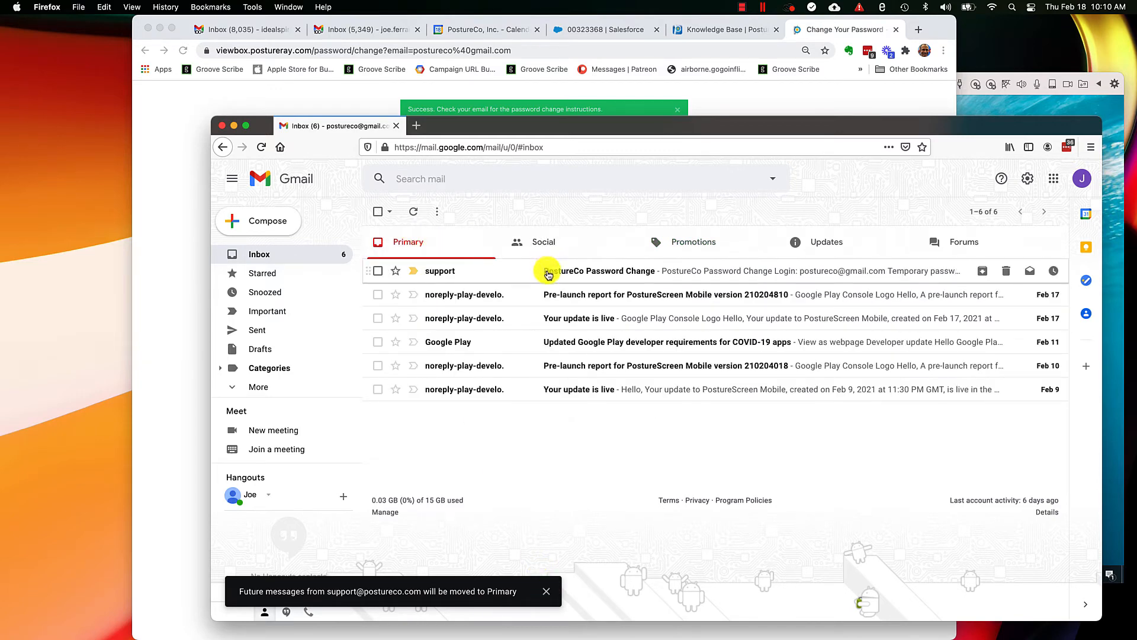
{"action": "mouse_move", "coordinate": [584, 270]}
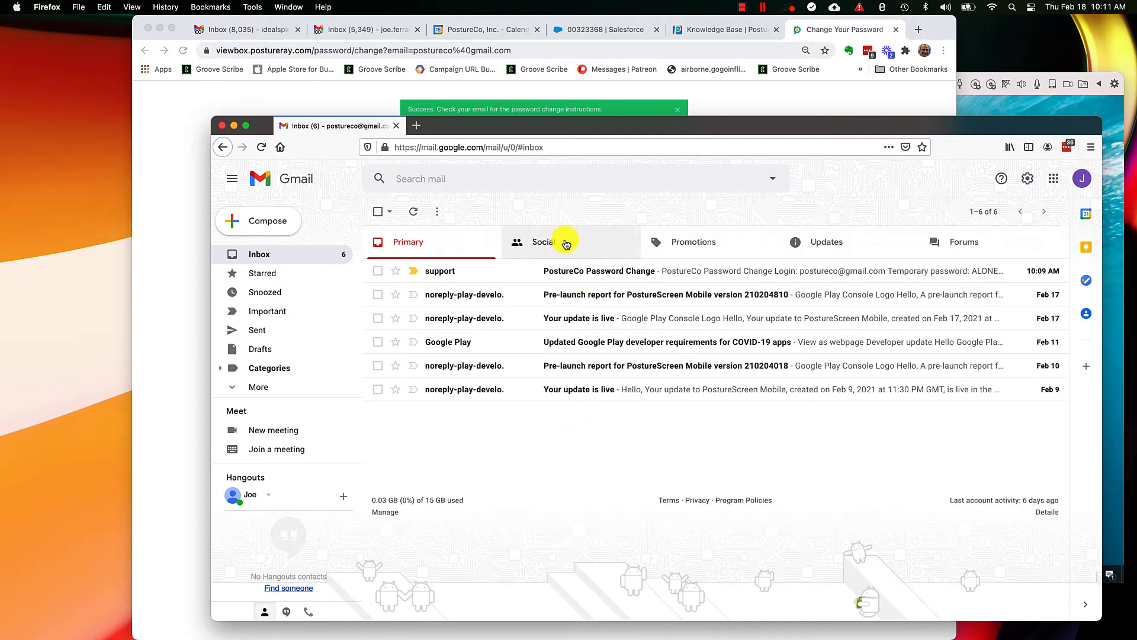
{"action": "mouse_move", "coordinate": [586, 469]}
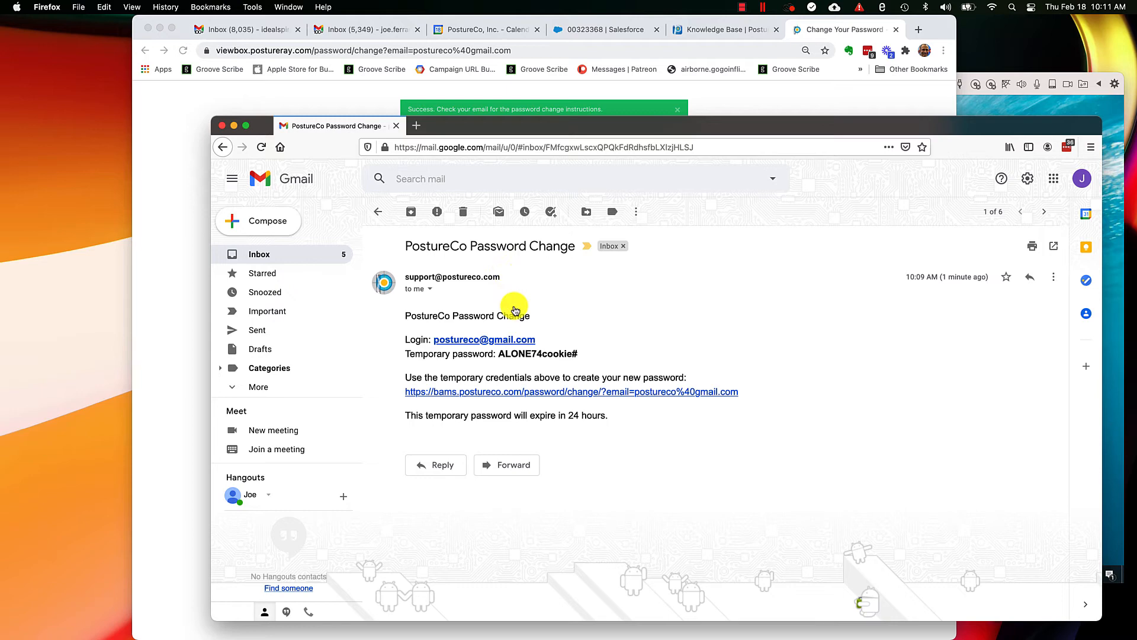
{"action": "mouse_move", "coordinate": [580, 354]}
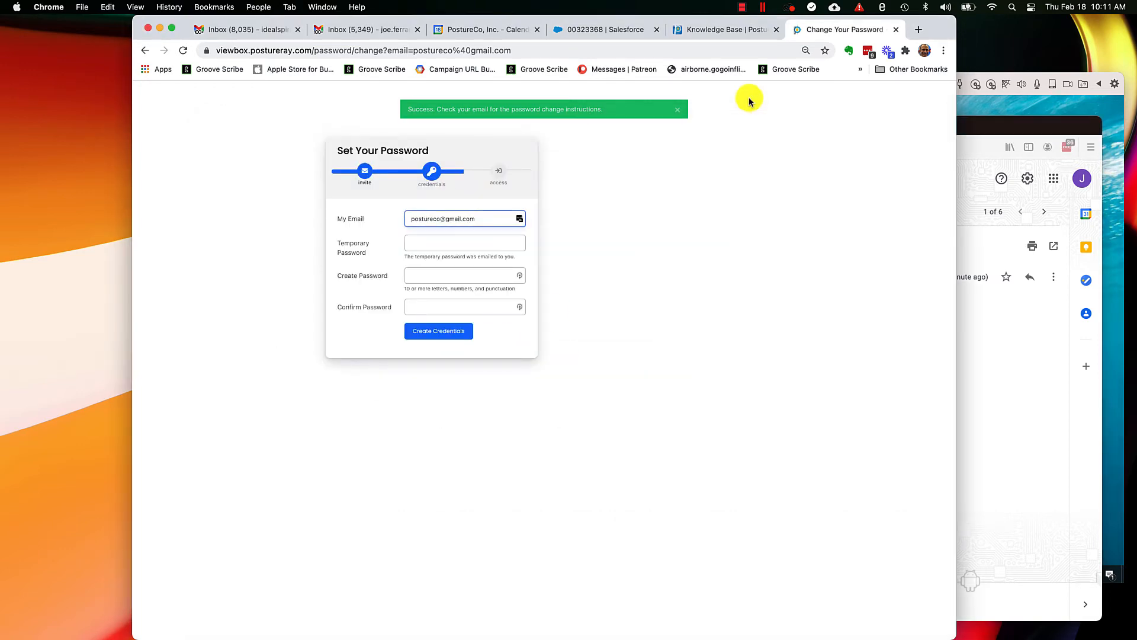
Paste the emailed temporary password, enter and confirm the new password, and create the credentials
{"action": "right_click", "coordinate": [465, 247]}
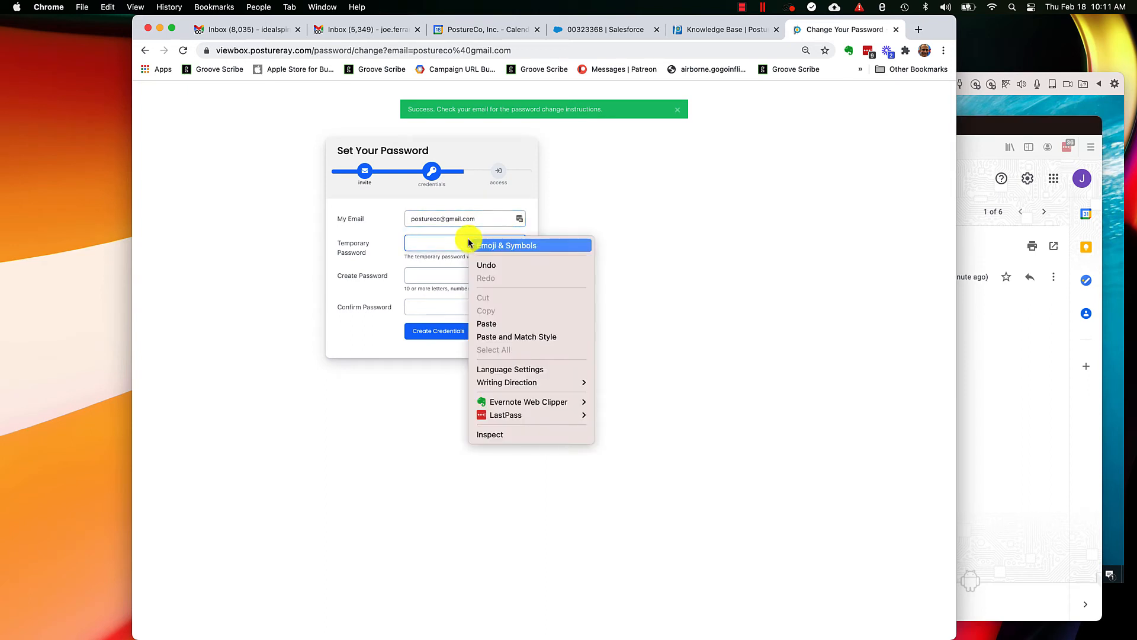
{"action": "mouse_move", "coordinate": [482, 323]}
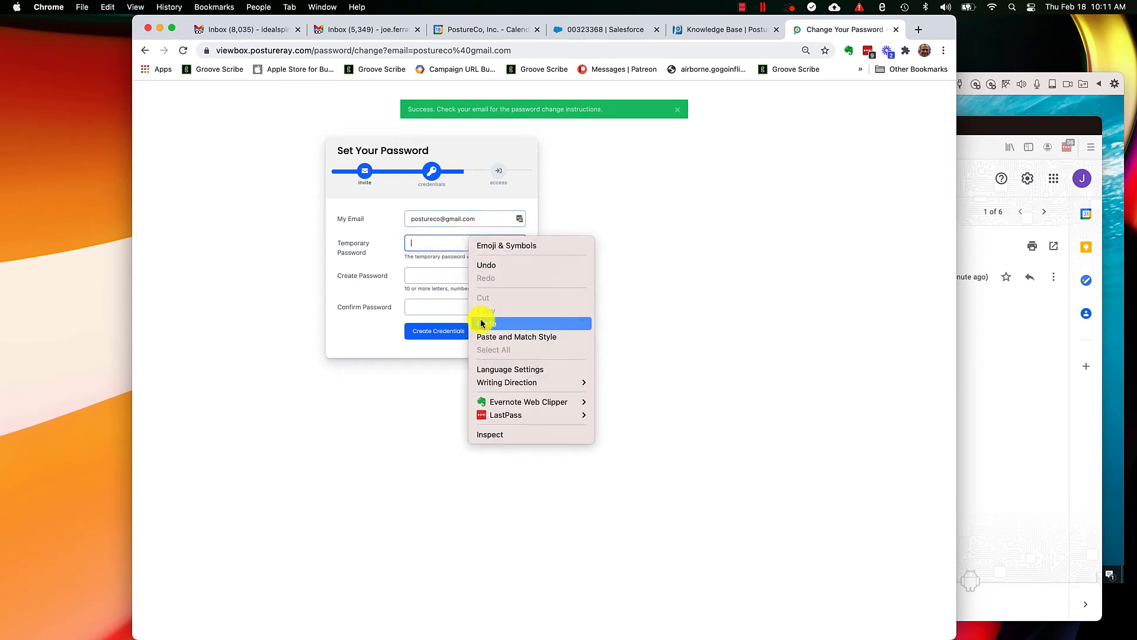
{"action": "left_click", "coordinate": [483, 322]}
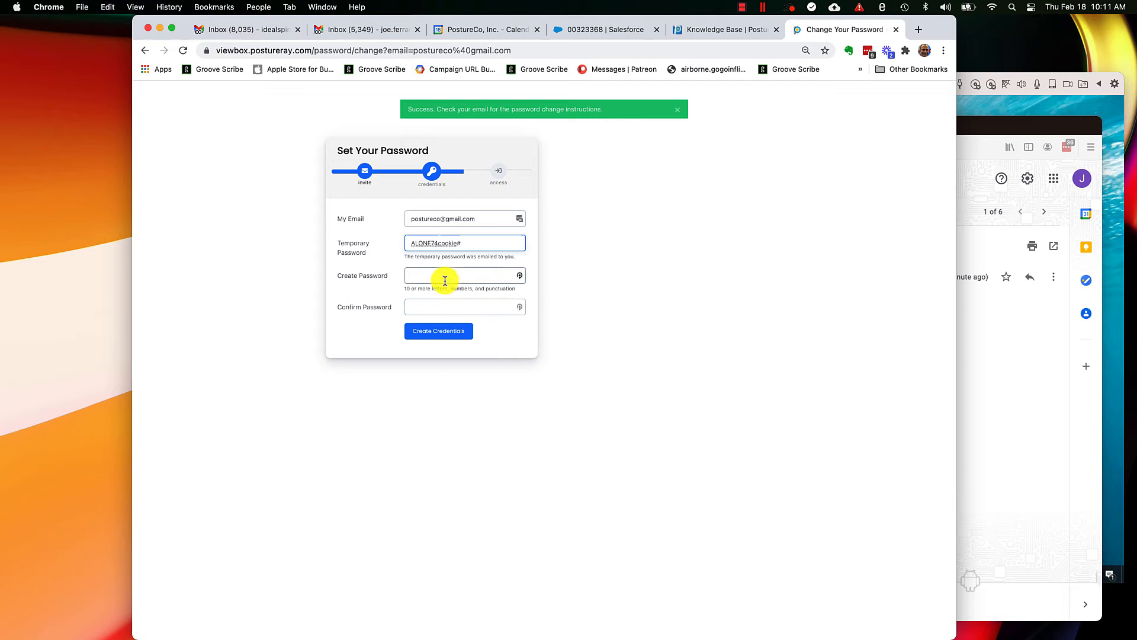
{"action": "left_click", "coordinate": [464, 276]}
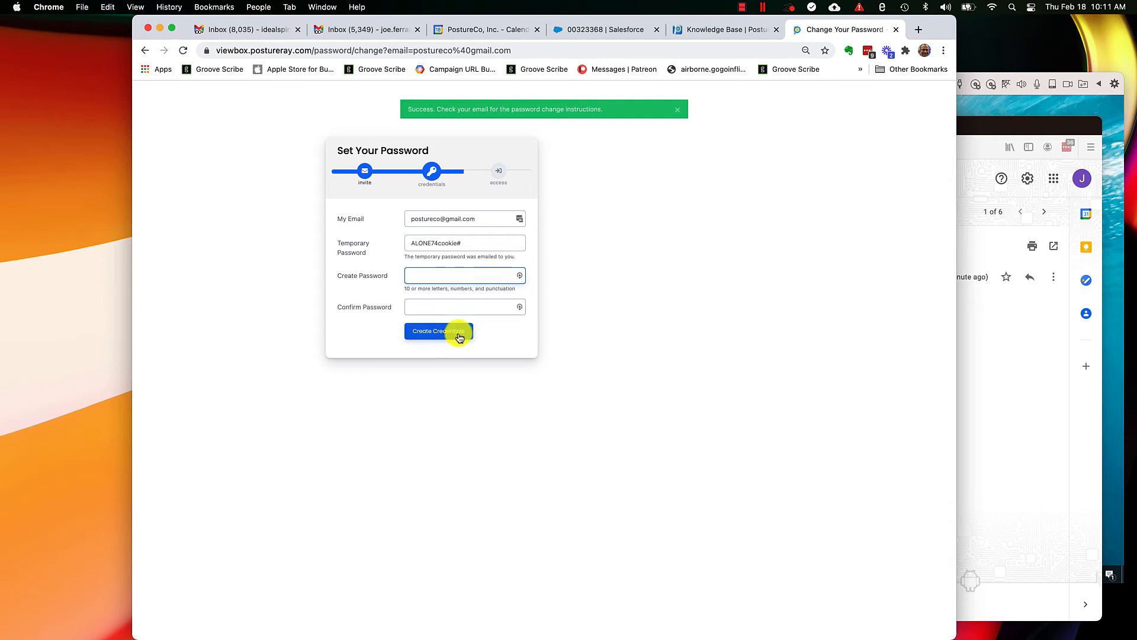
{"action": "left_click", "coordinate": [438, 331]}
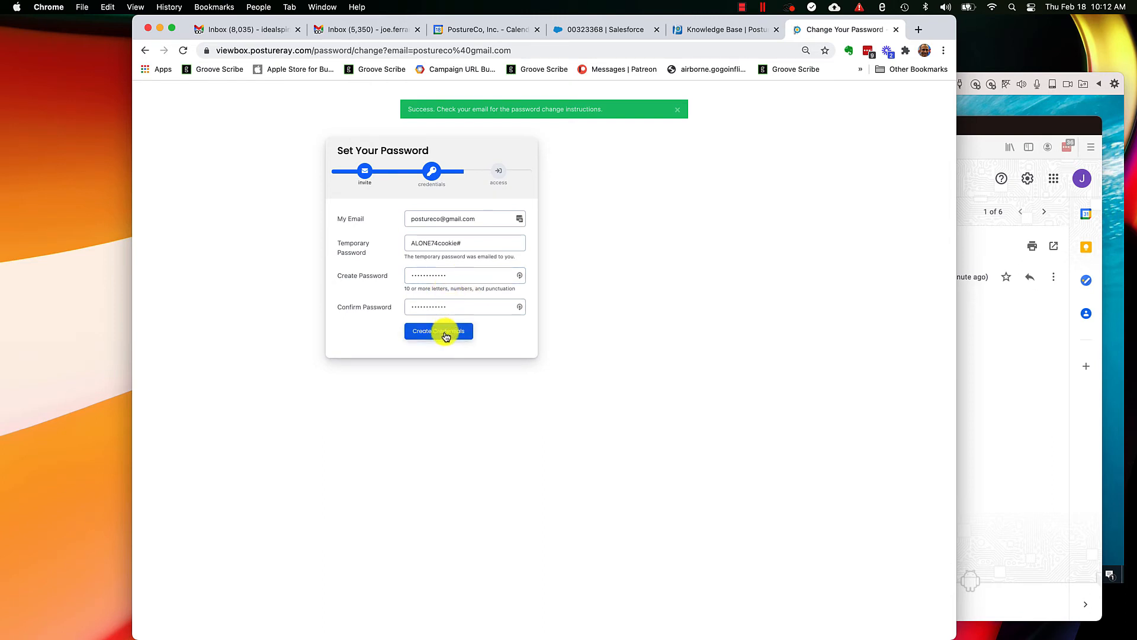
{"action": "left_click", "coordinate": [438, 331]}
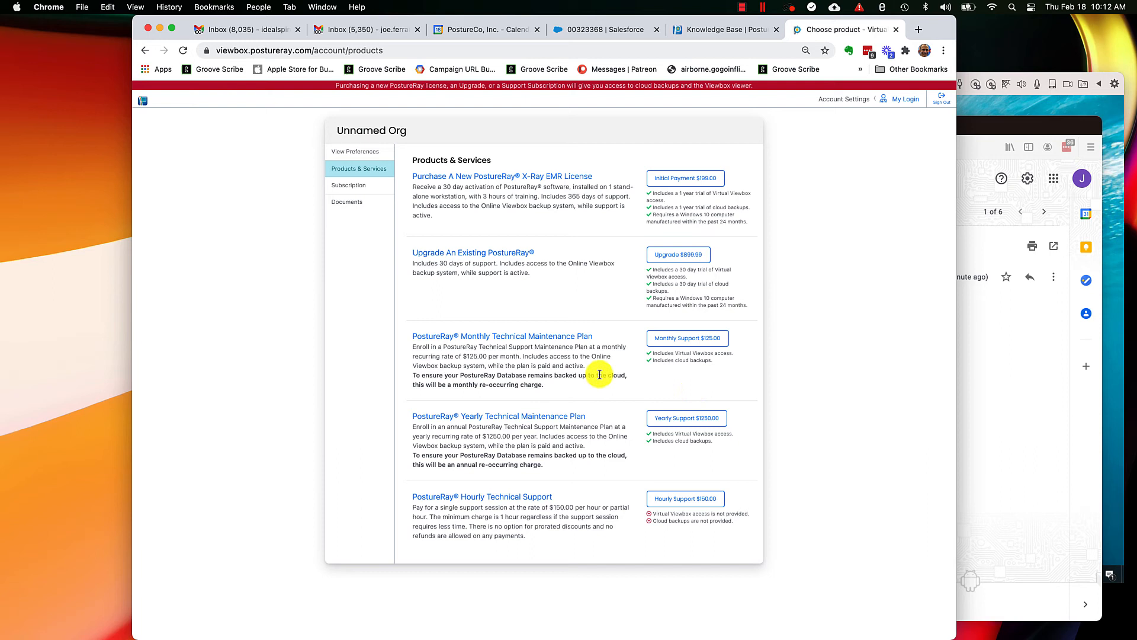
{"action": "mouse_move", "coordinate": [541, 292]}
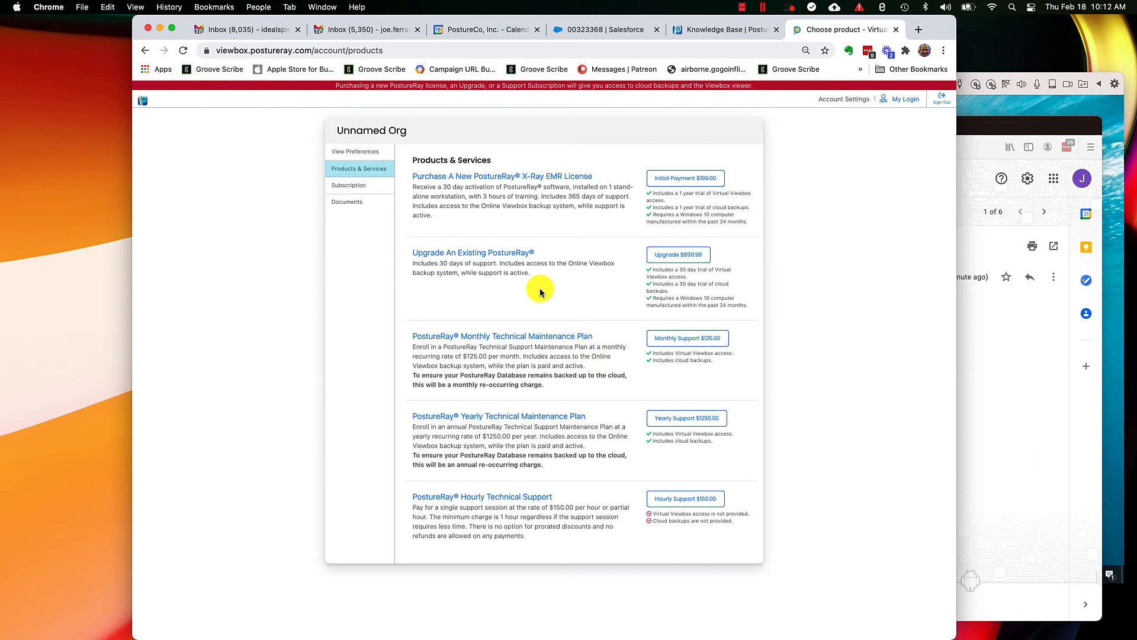
{"action": "mouse_move", "coordinate": [445, 273]}
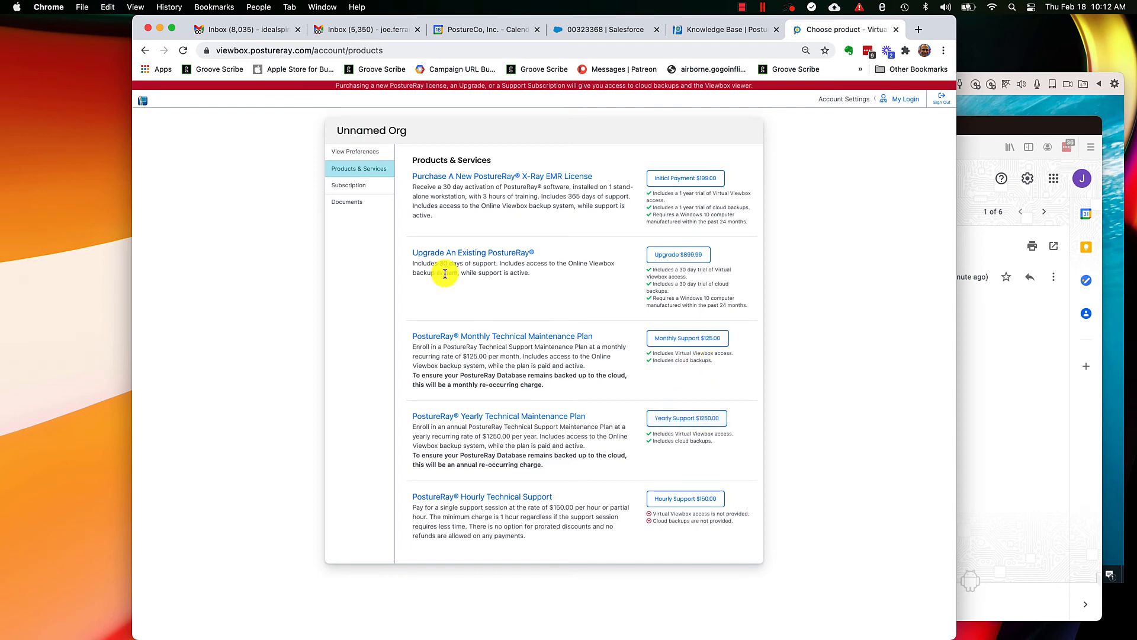
{"action": "mouse_move", "coordinate": [867, 128]}
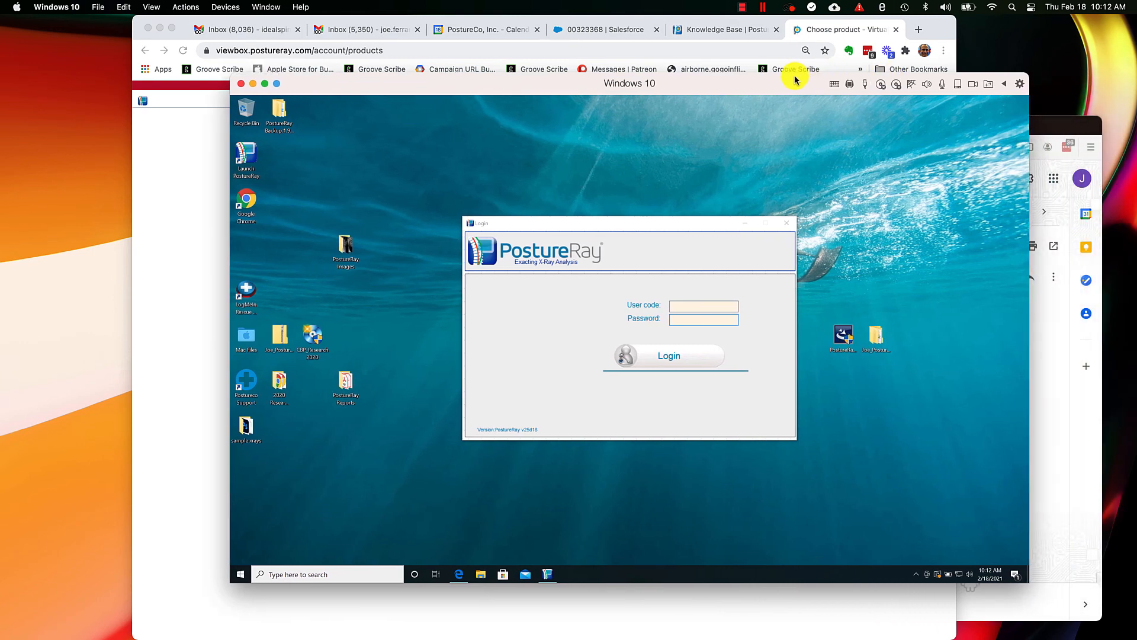
Log in to the PostureRay desktop program with user code 'admin' and its password
{"action": "left_click", "coordinate": [703, 305]}
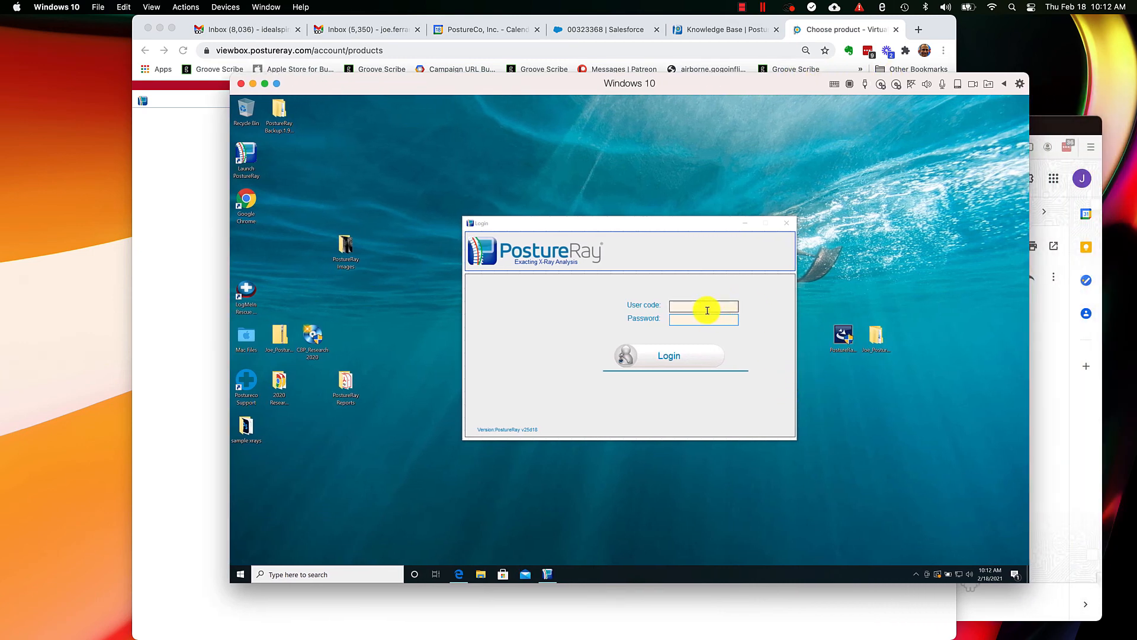
{"action": "type", "text": "admin"}
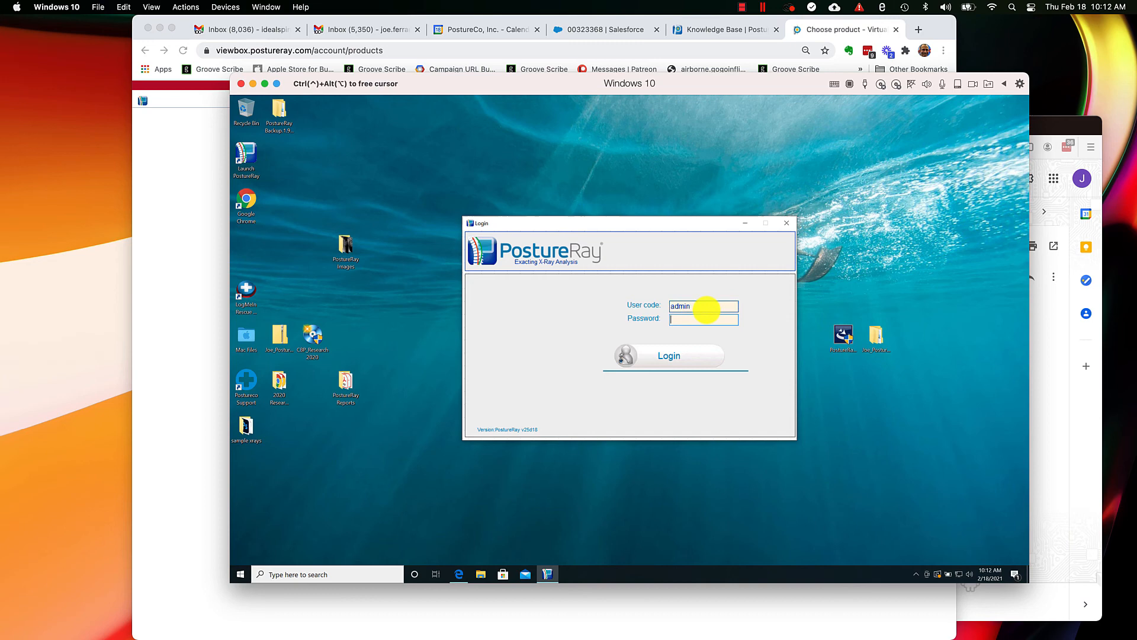
{"action": "type", "text": "password"}
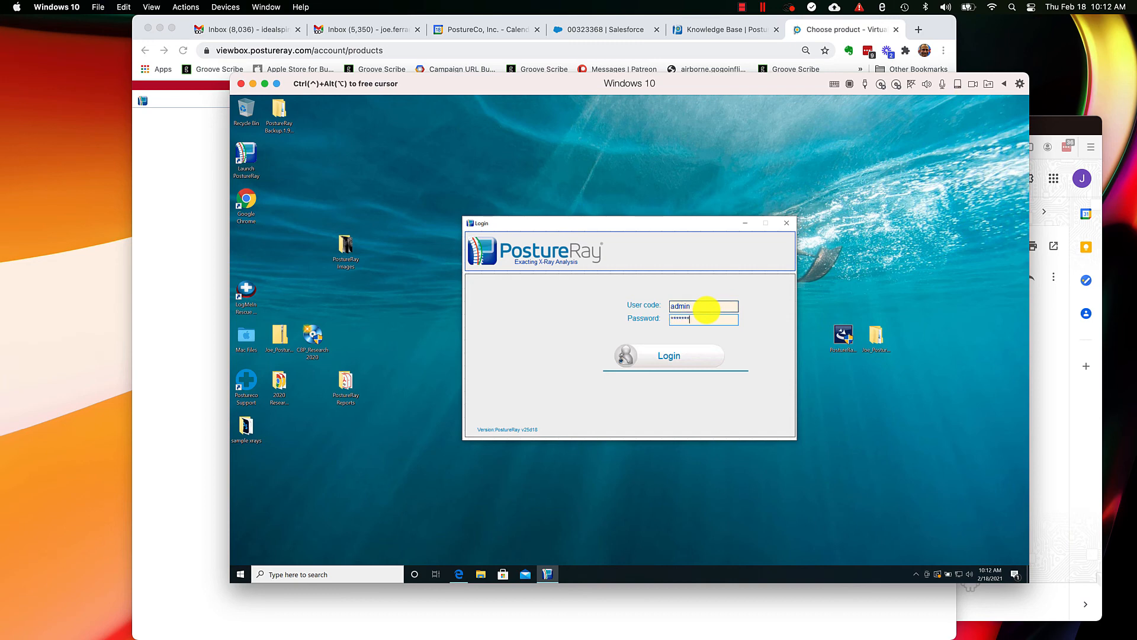
{"action": "left_click", "coordinate": [669, 355]}
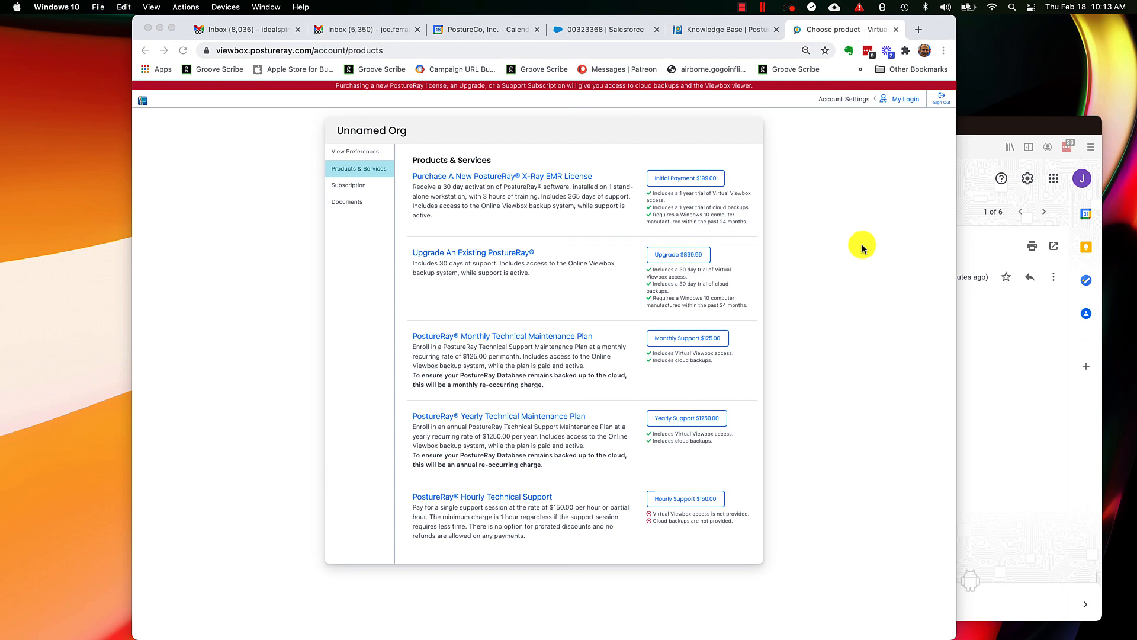
{"action": "mouse_move", "coordinate": [936, 110]}
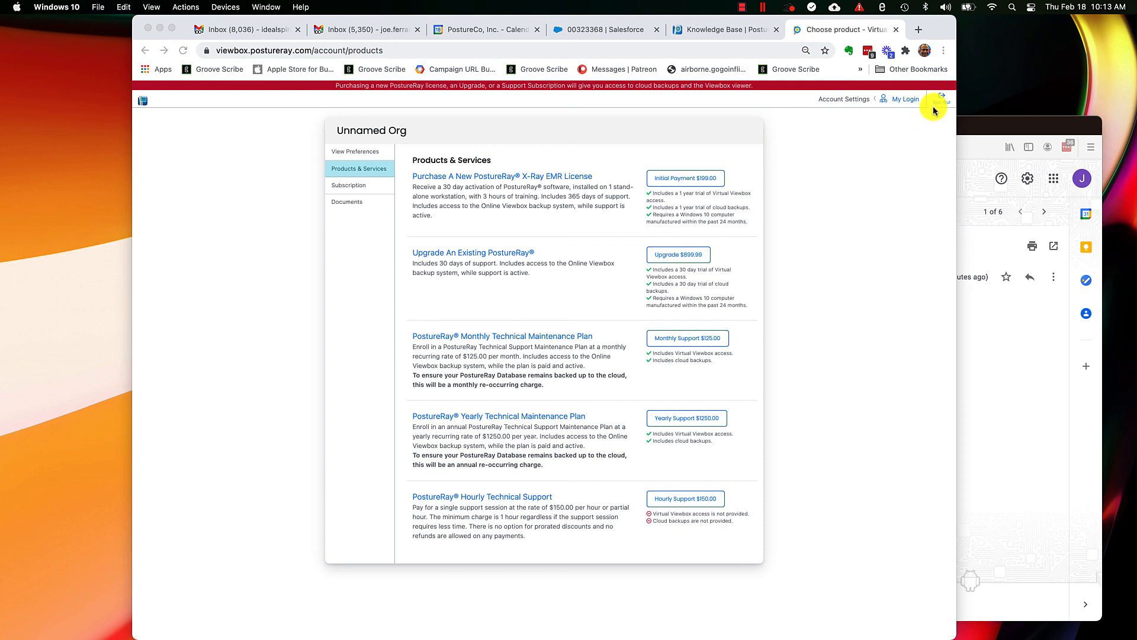